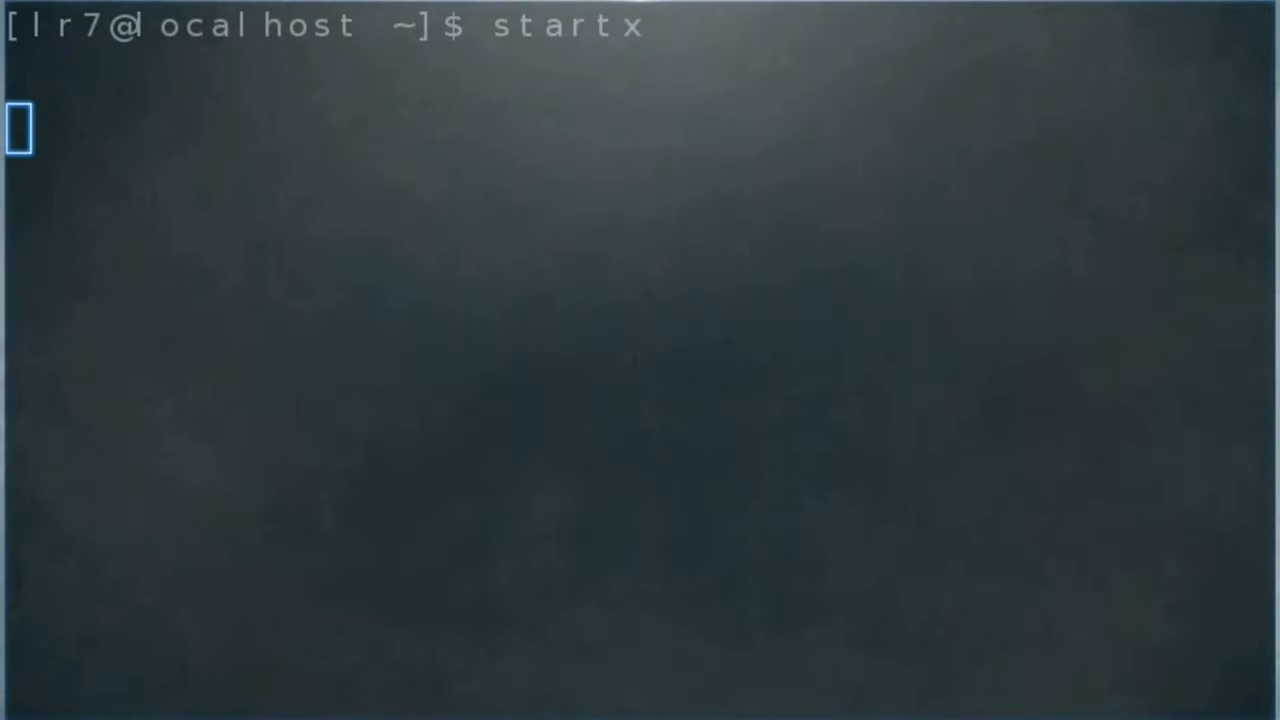
- Run startx at the shell prompt to launch the graphical desktop
key(Return)
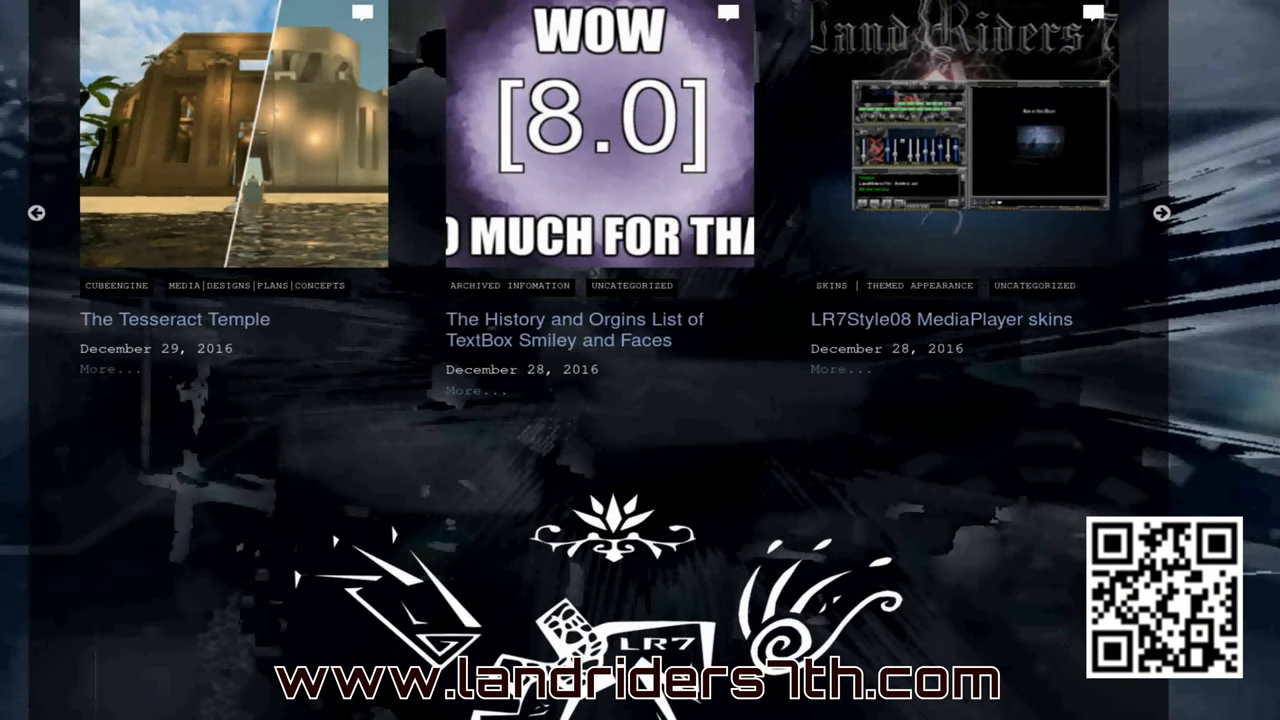
- Scroll the landriders7th.com homepage down to the 'What is a Land Rider' section
scroll(down, 3)
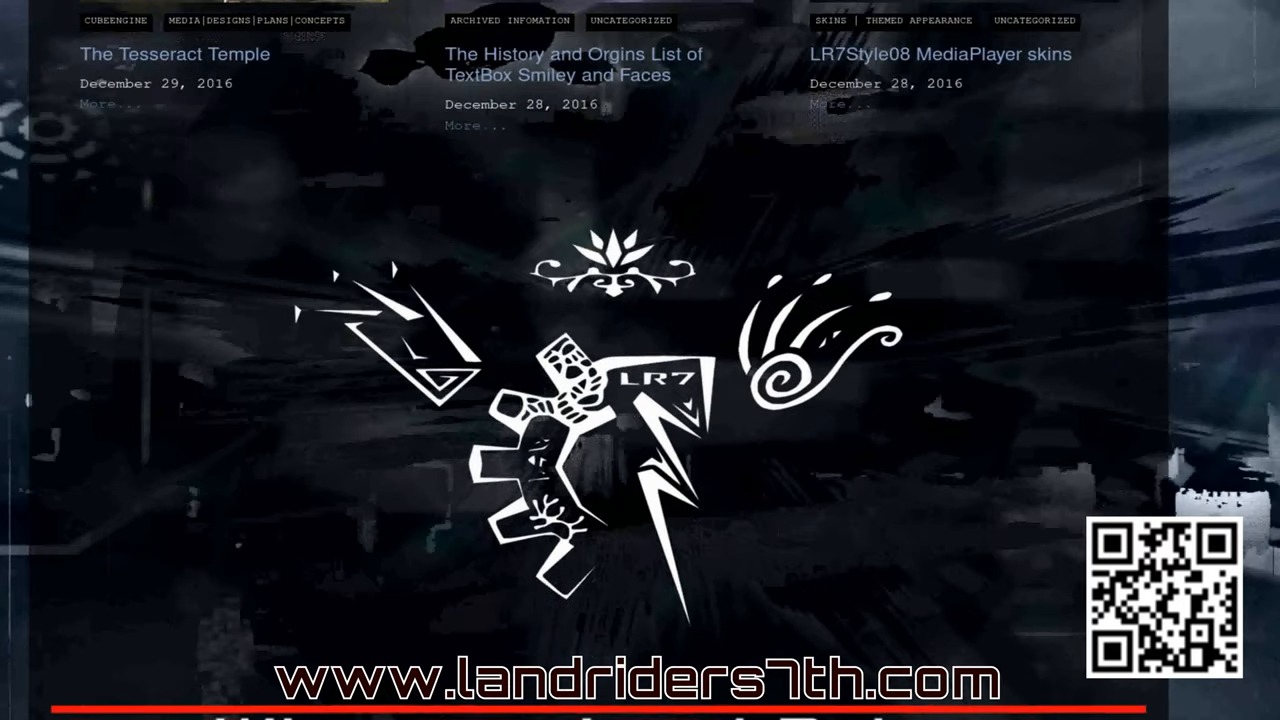
scroll(down, 3)
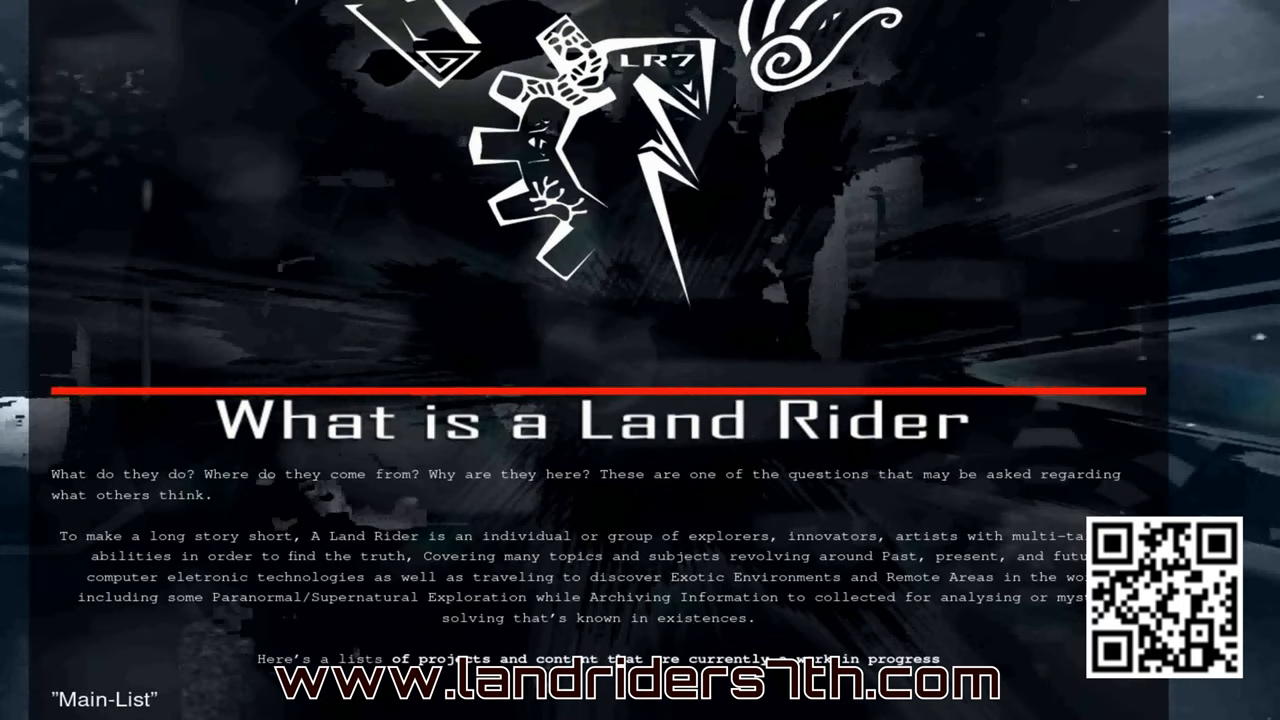